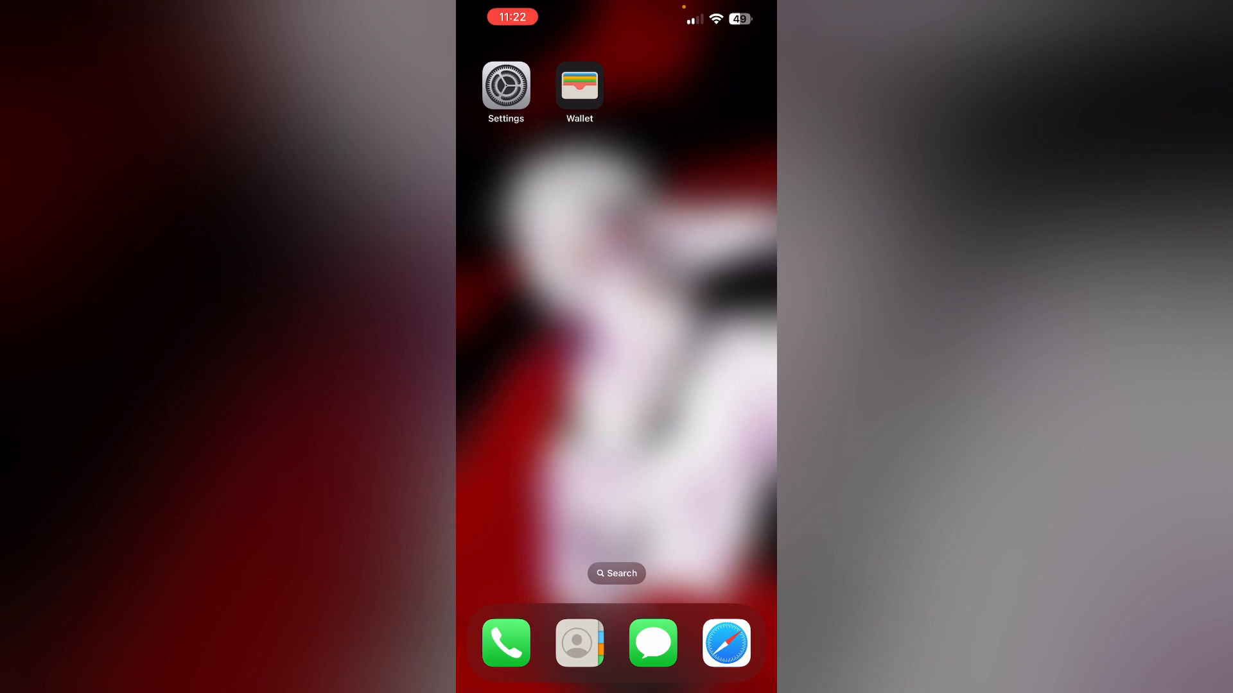
Review the Apple Cash card in Wallet, then leave Wallet and bring up Settings.
click(579, 84)
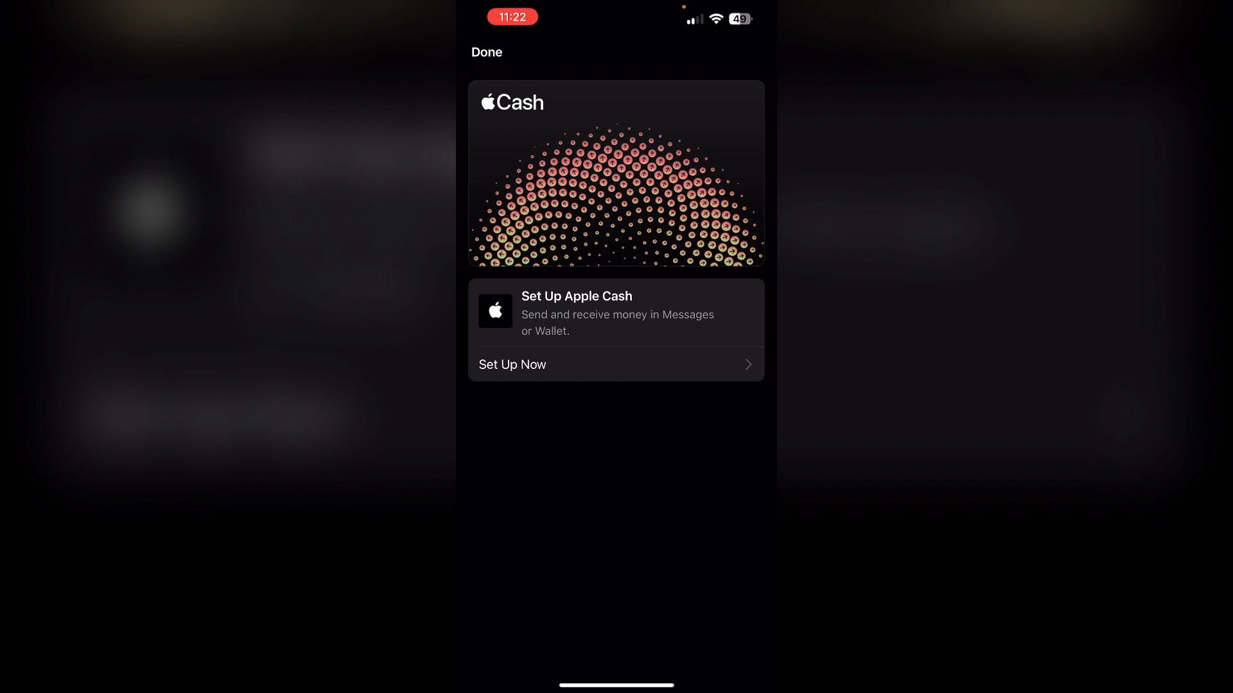
click(486, 51)
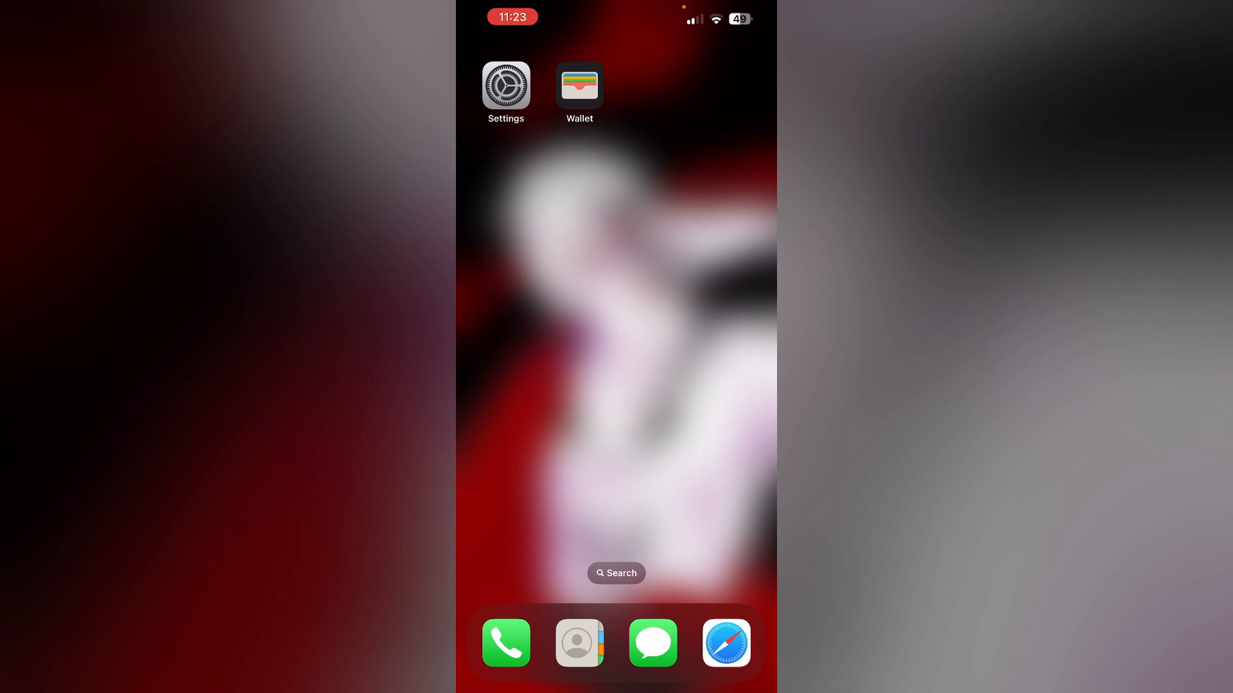
click(506, 84)
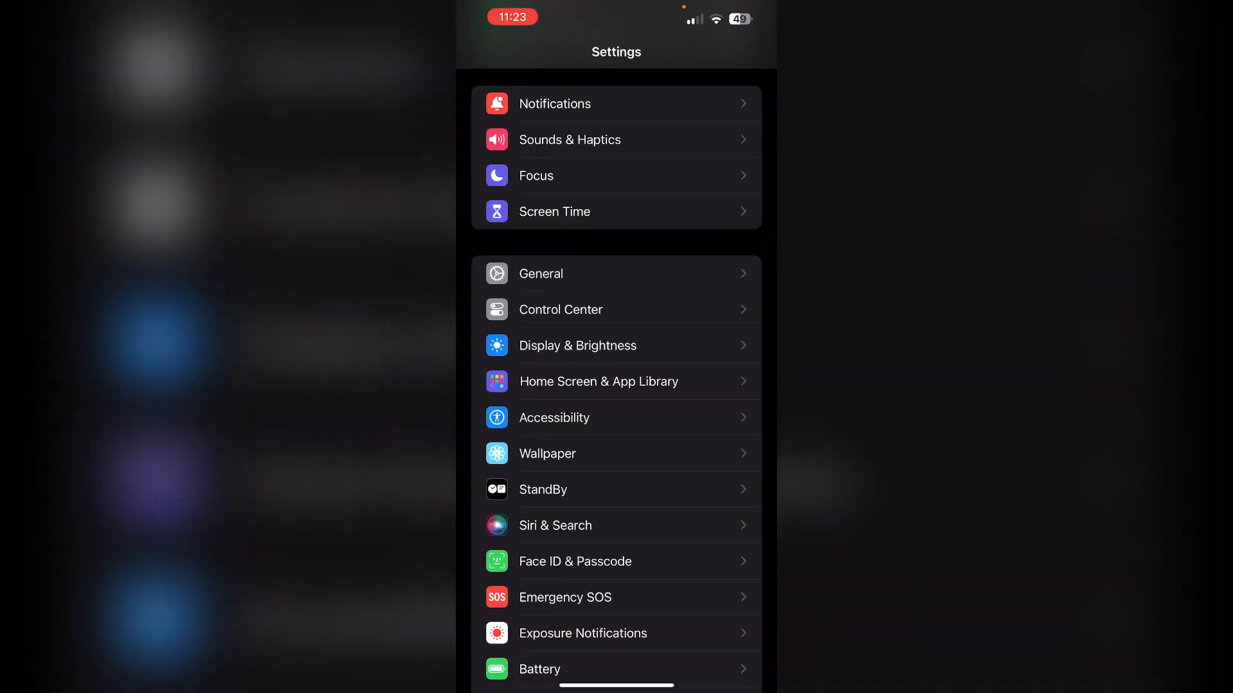